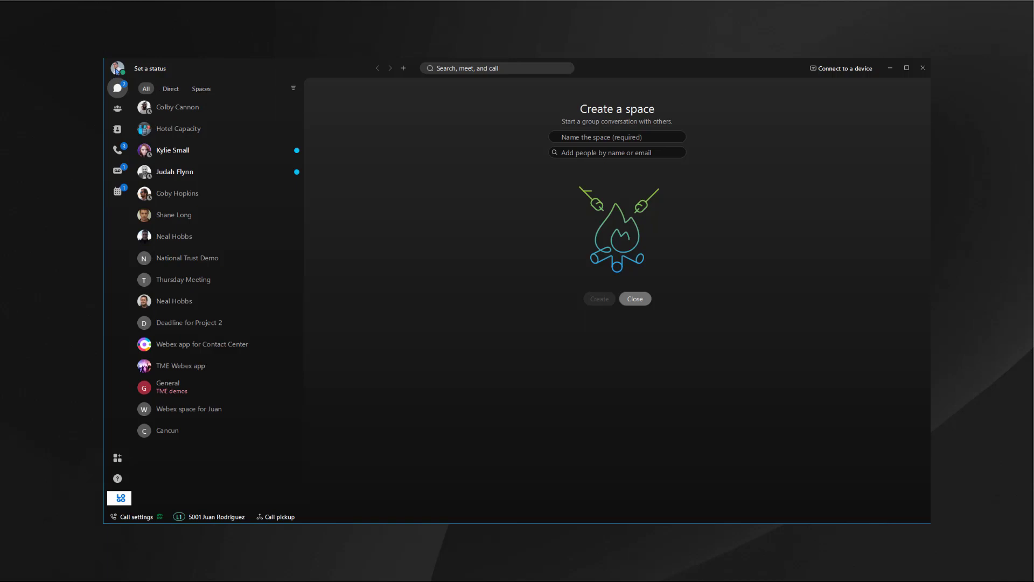
Choose Webex App scheduler under Settings > Meetings and save.
{"action": "left_click", "coordinate": [117, 68]}
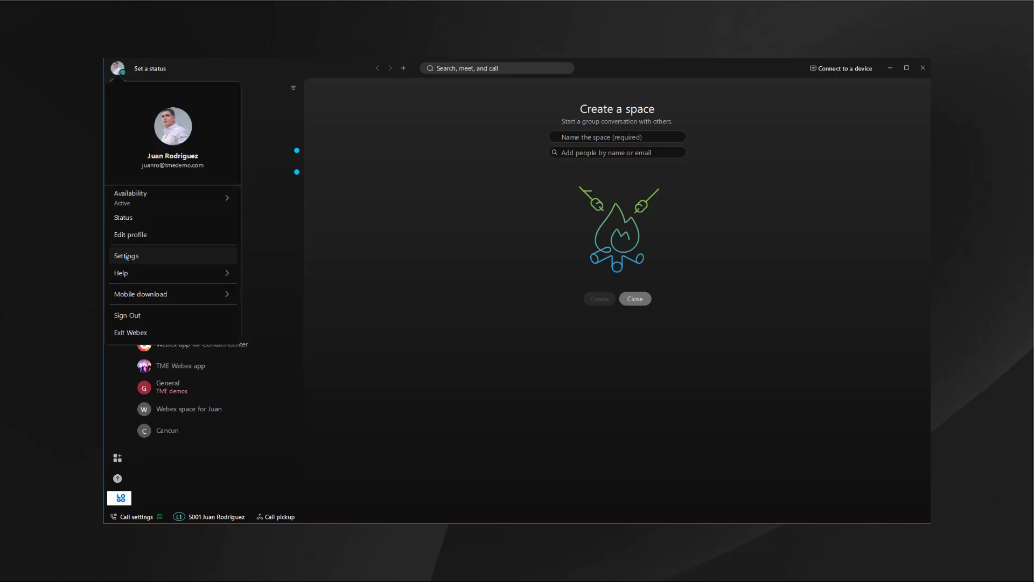
{"action": "left_click", "coordinate": [127, 255]}
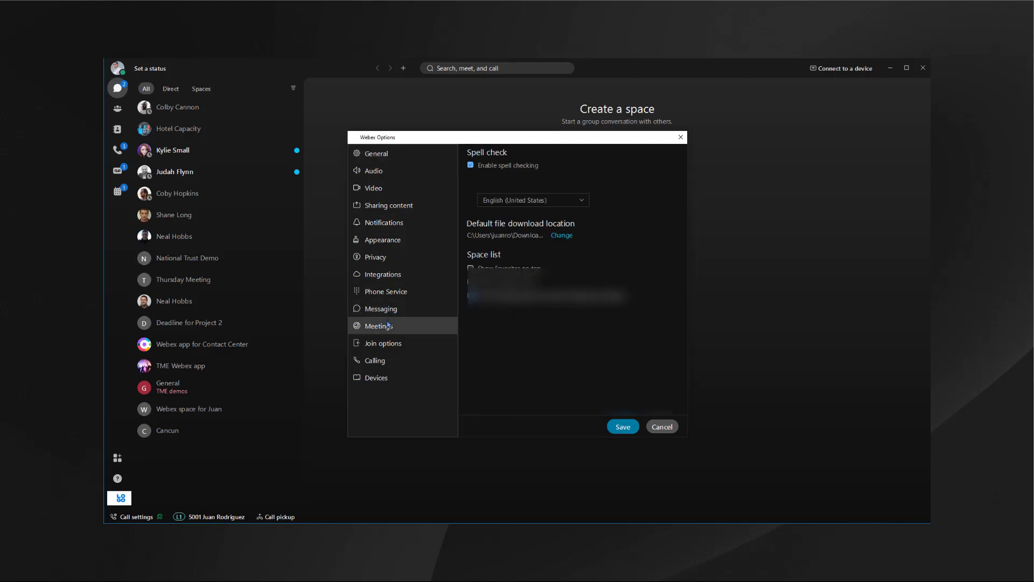
{"action": "left_click", "coordinate": [377, 325]}
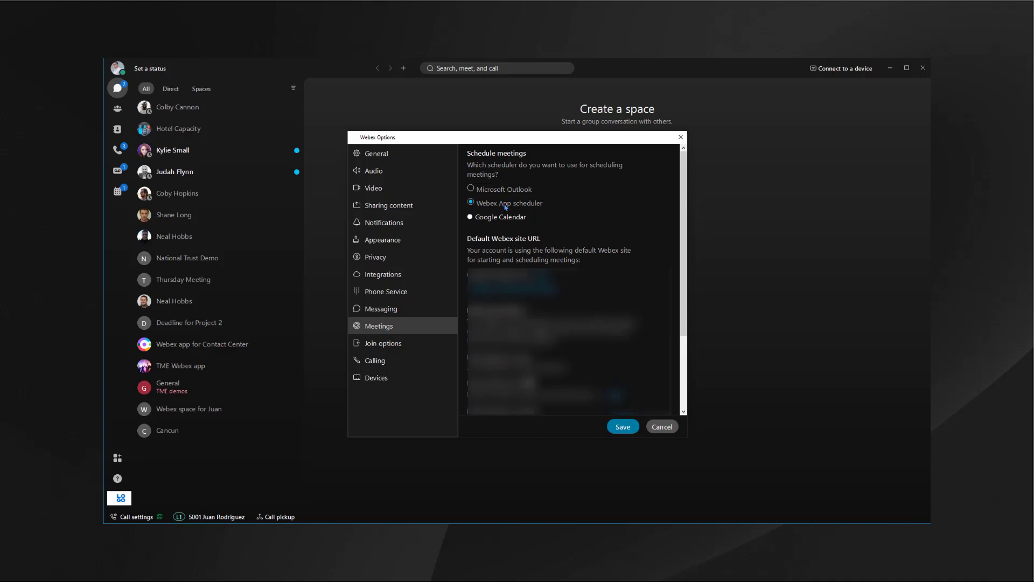
{"action": "left_click", "coordinate": [662, 426]}
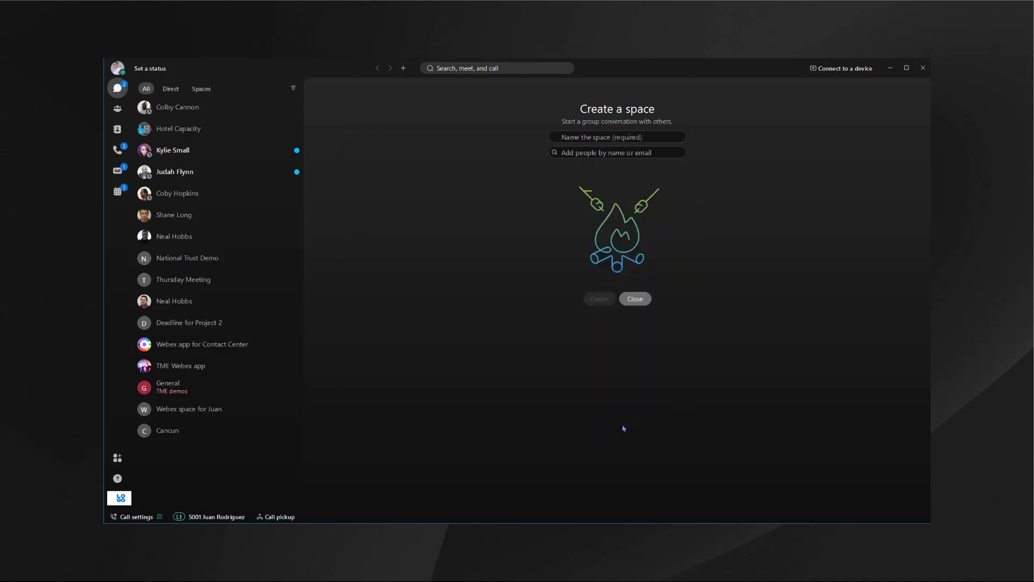
{"action": "mouse_move", "coordinate": [600, 404]}
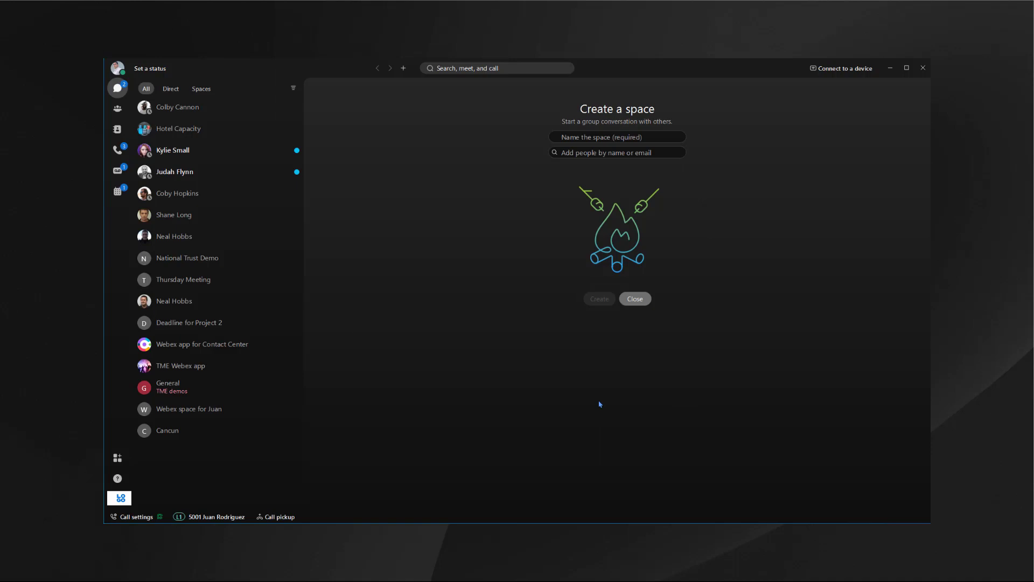
{"action": "mouse_move", "coordinate": [385, 153]}
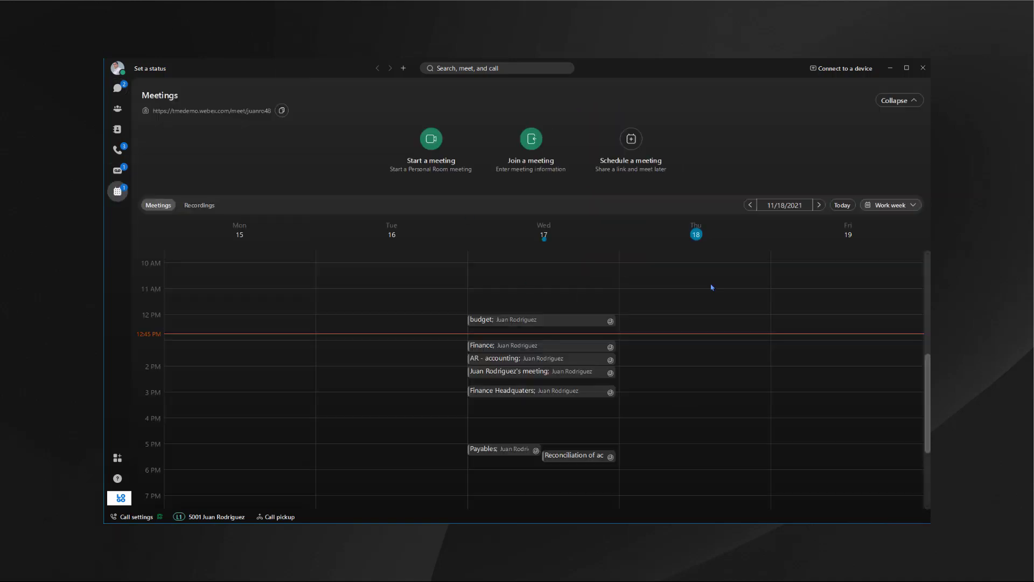
{"action": "mouse_move", "coordinate": [638, 152]}
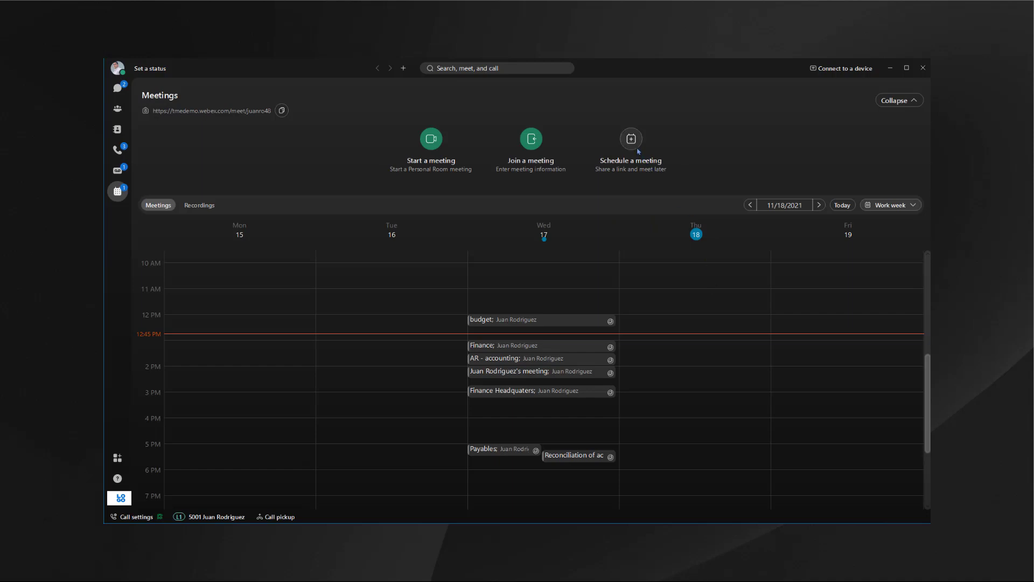
{"action": "mouse_move", "coordinate": [637, 146]}
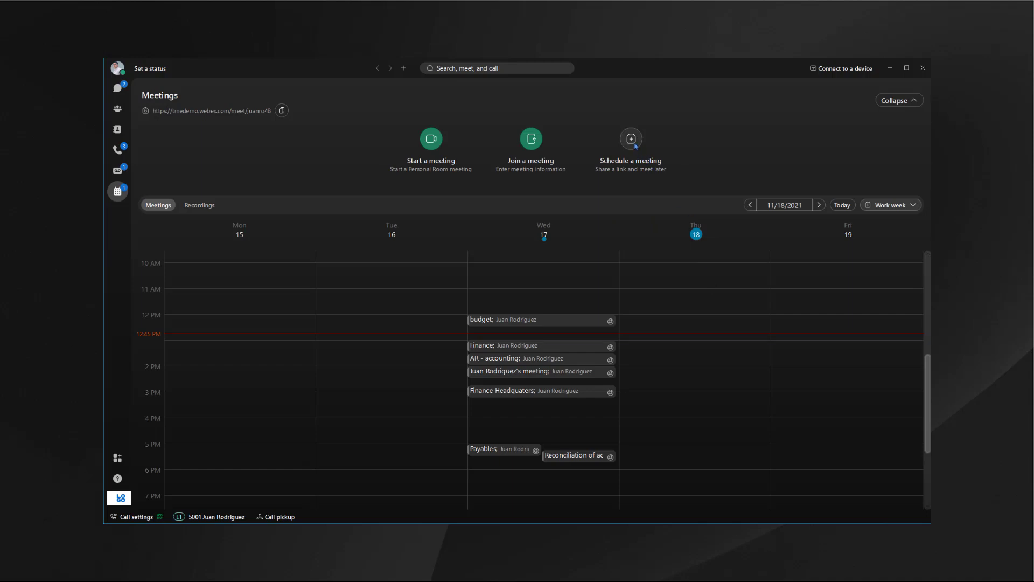
Schedule a 11/18/2021 meeting with a one-time link, an invitee and description 'followup about friday'.
{"action": "left_click", "coordinate": [630, 139]}
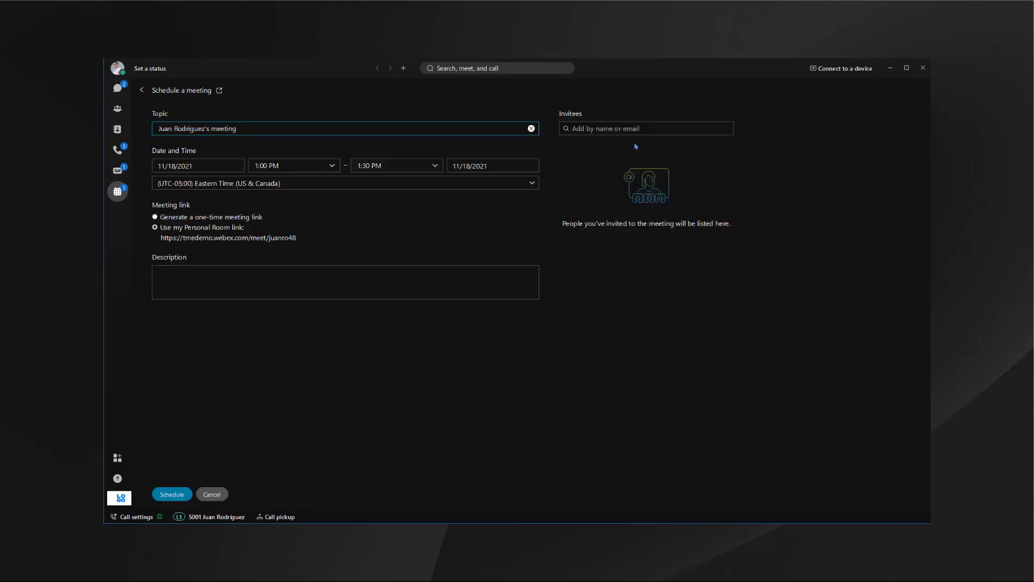
{"action": "mouse_move", "coordinate": [643, 275]}
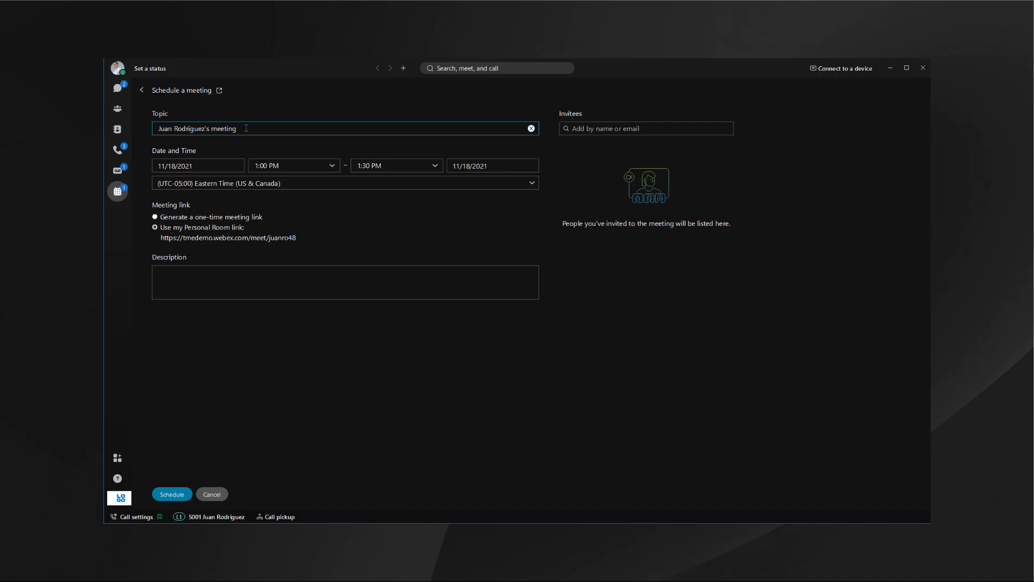
{"action": "mouse_move", "coordinate": [307, 172]}
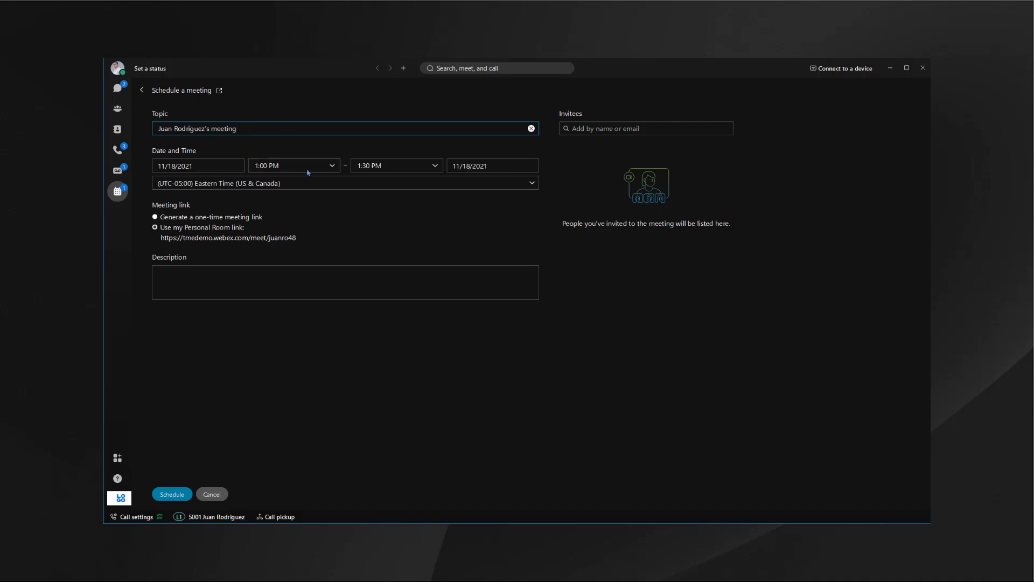
{"action": "left_click", "coordinate": [155, 217]}
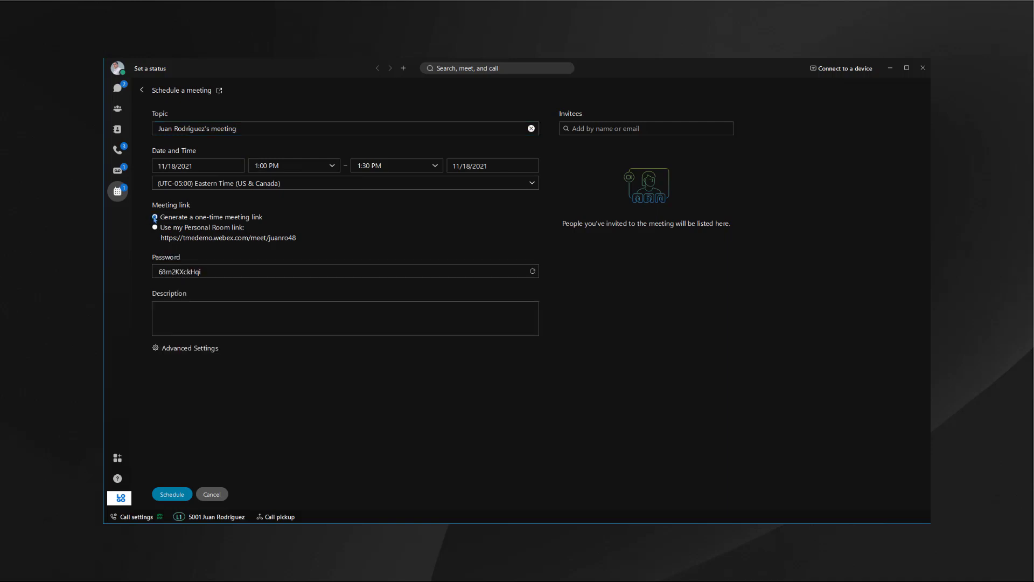
{"action": "left_click", "coordinate": [155, 217]}
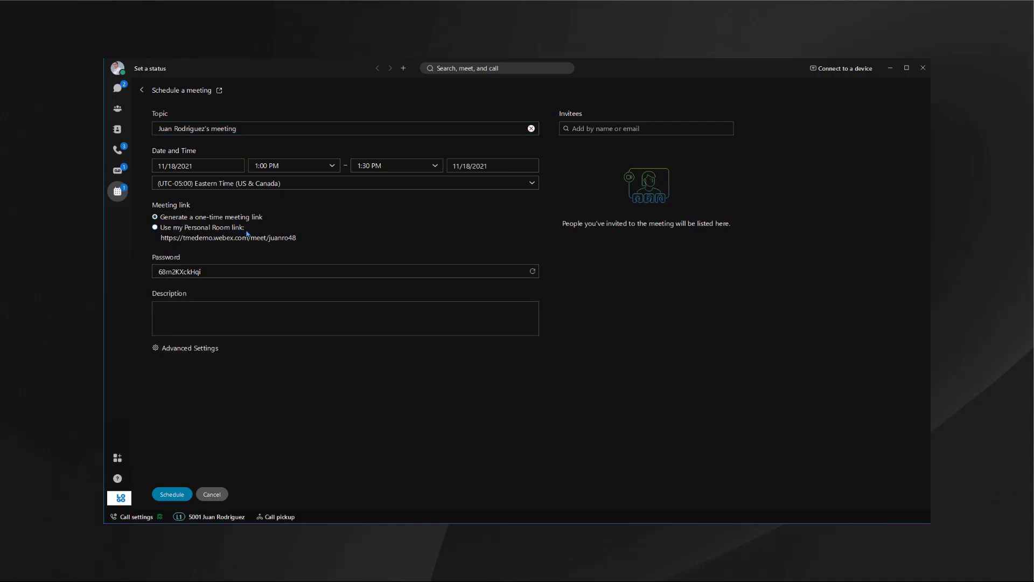
{"action": "left_click", "coordinate": [189, 348]}
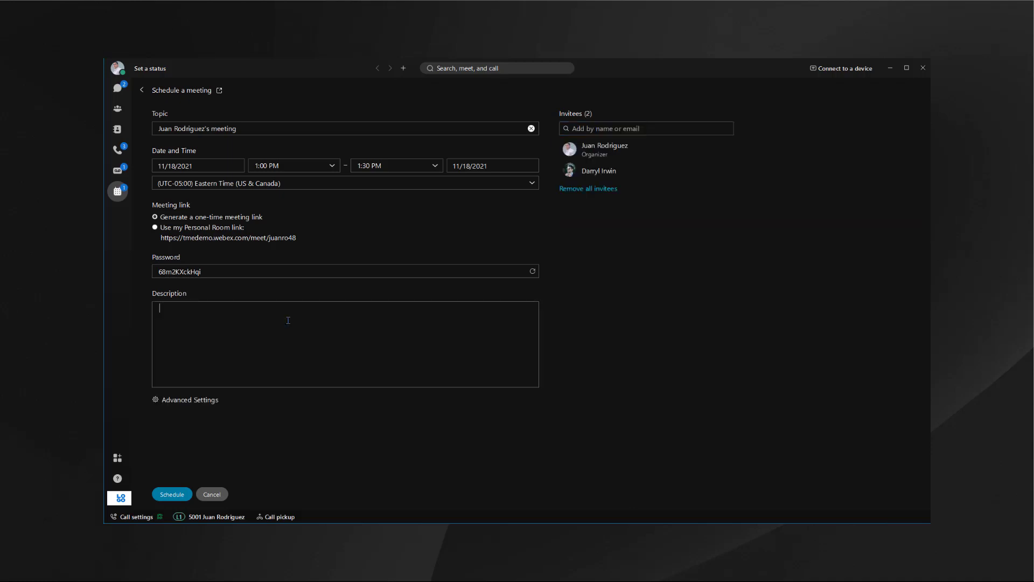
{"action": "type", "text": "followup about friday"}
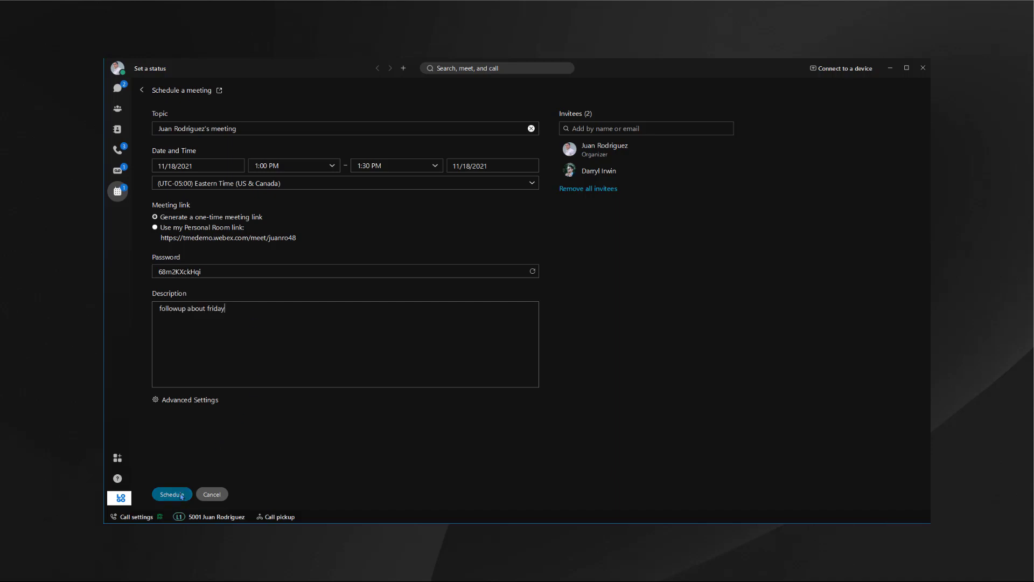
{"action": "left_click", "coordinate": [171, 494]}
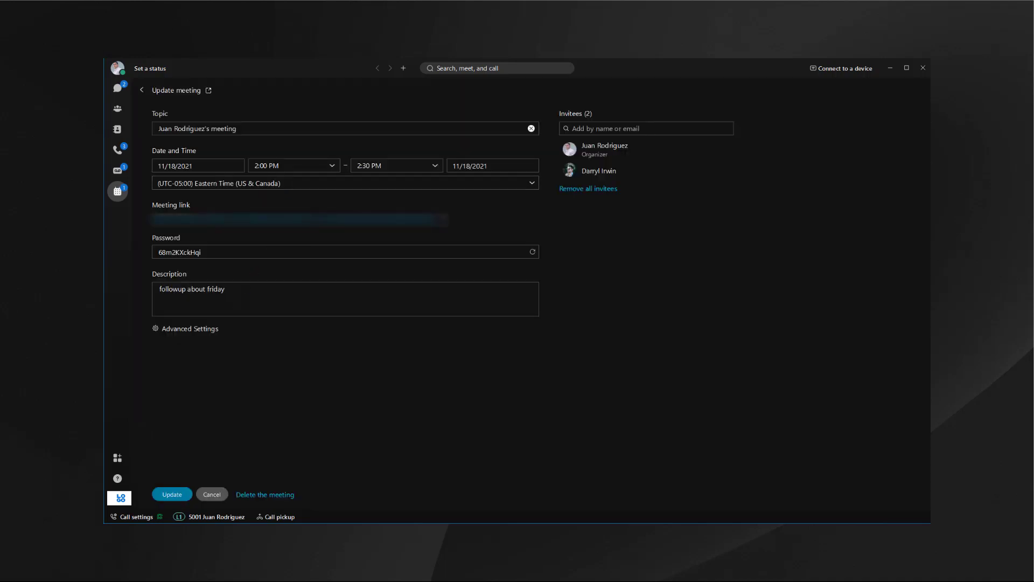
Go back to the Meetings calendar showing the Thursday 18th 2 PM meeting.
{"action": "left_click", "coordinate": [172, 493]}
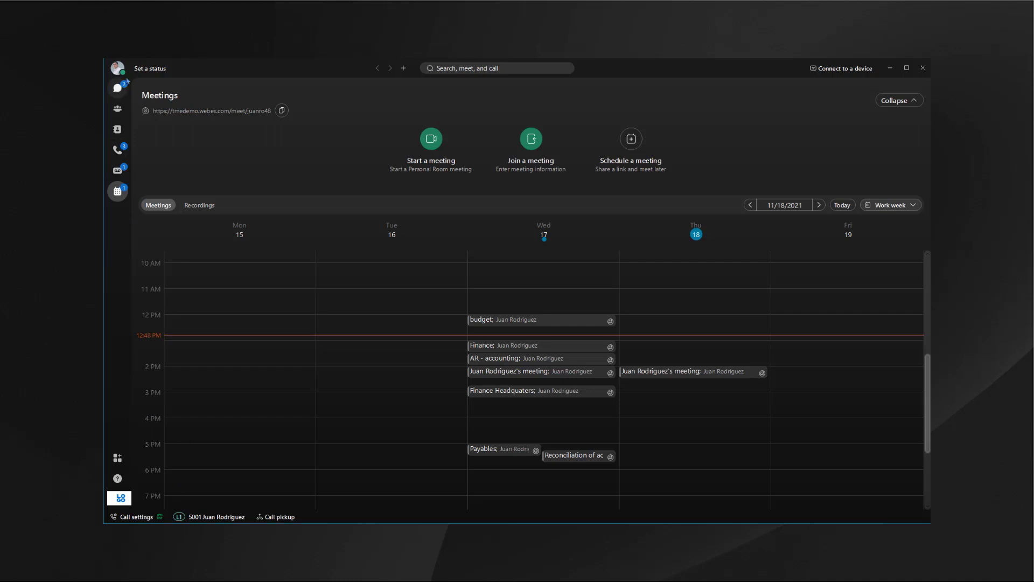
Save Microsoft Outlook as the meeting scheduler, then start a new meeting.
{"action": "left_click", "coordinate": [116, 67]}
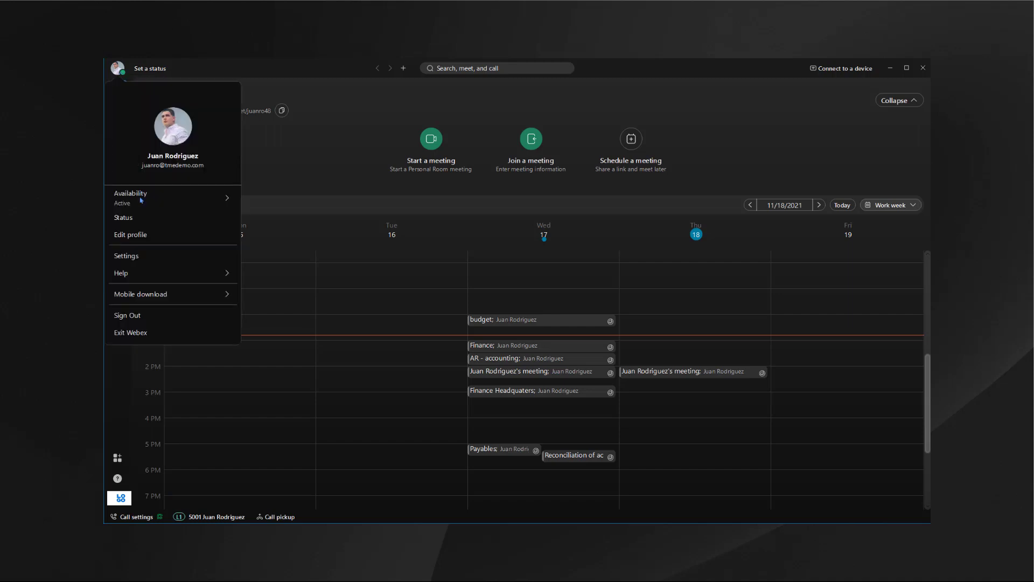
{"action": "left_click", "coordinate": [126, 256]}
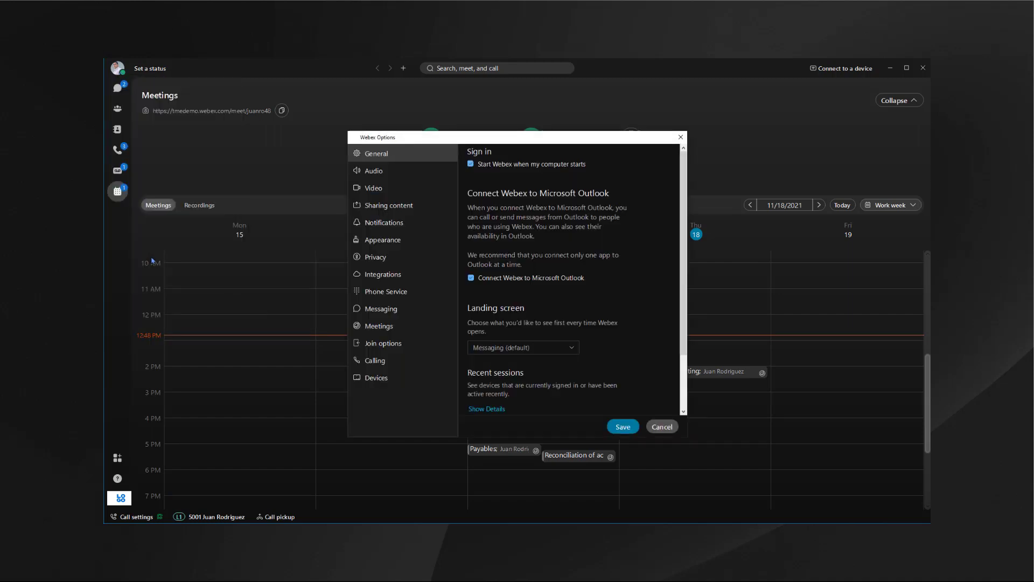
{"action": "left_click", "coordinate": [379, 325]}
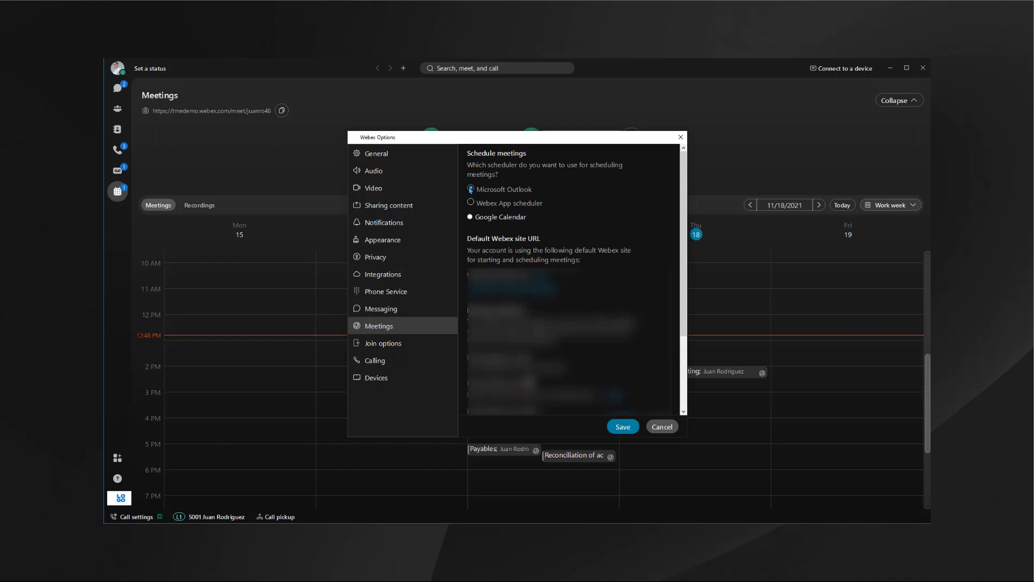
{"action": "left_click", "coordinate": [662, 426]}
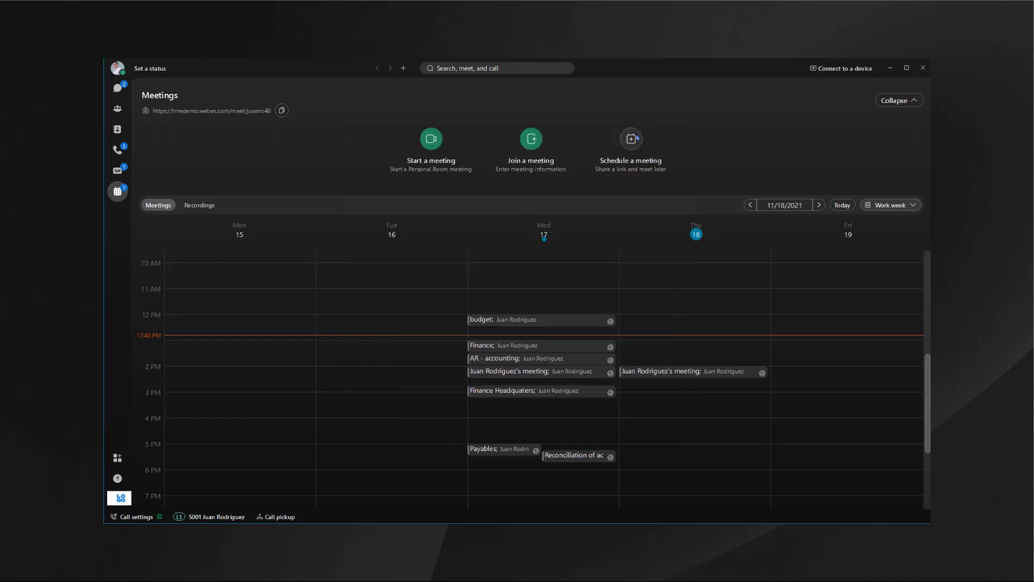
{"action": "left_click", "coordinate": [631, 139]}
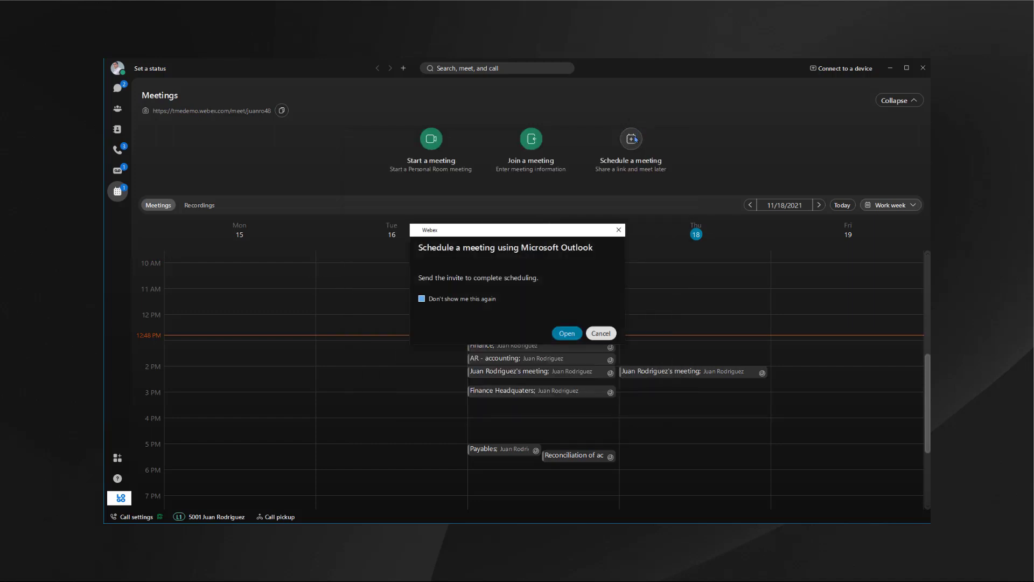
{"action": "left_click", "coordinate": [567, 333]}
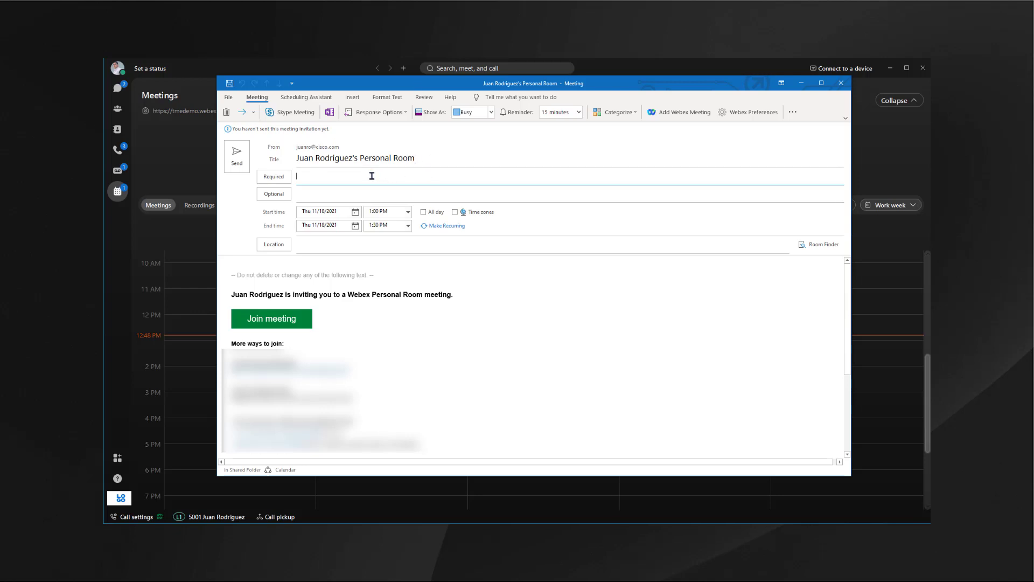
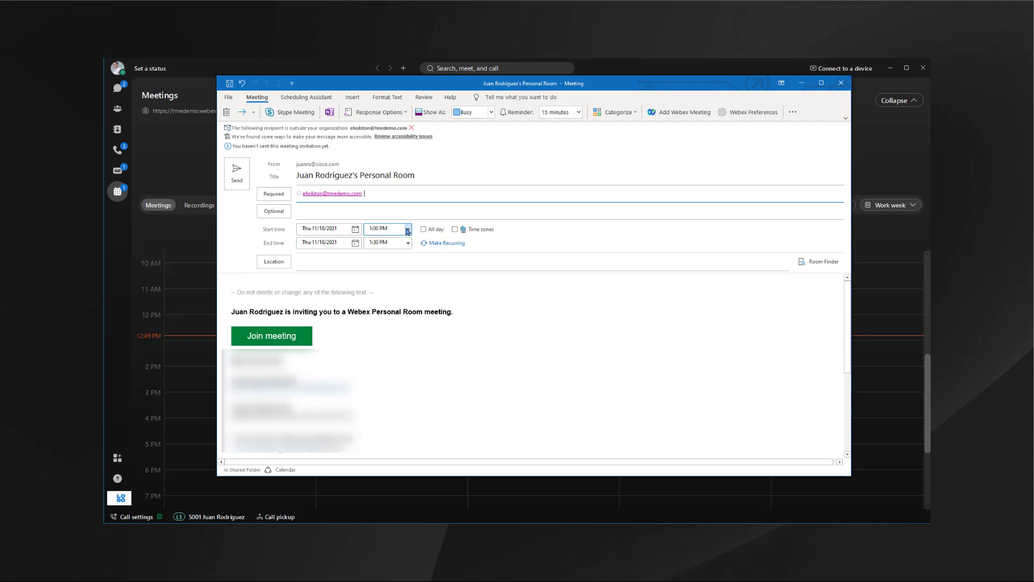
{"action": "mouse_move", "coordinate": [397, 304]}
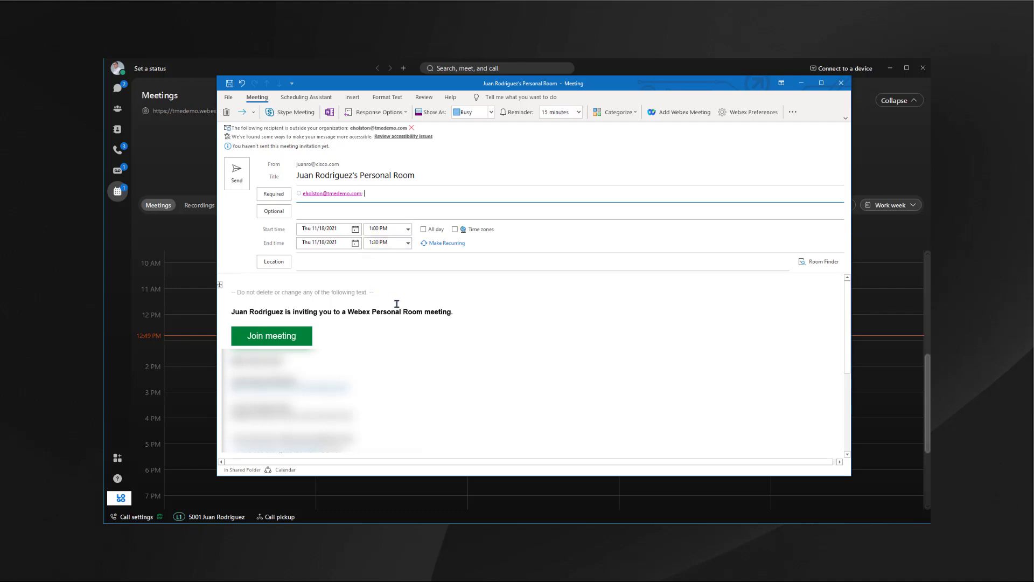
{"action": "mouse_move", "coordinate": [392, 288]}
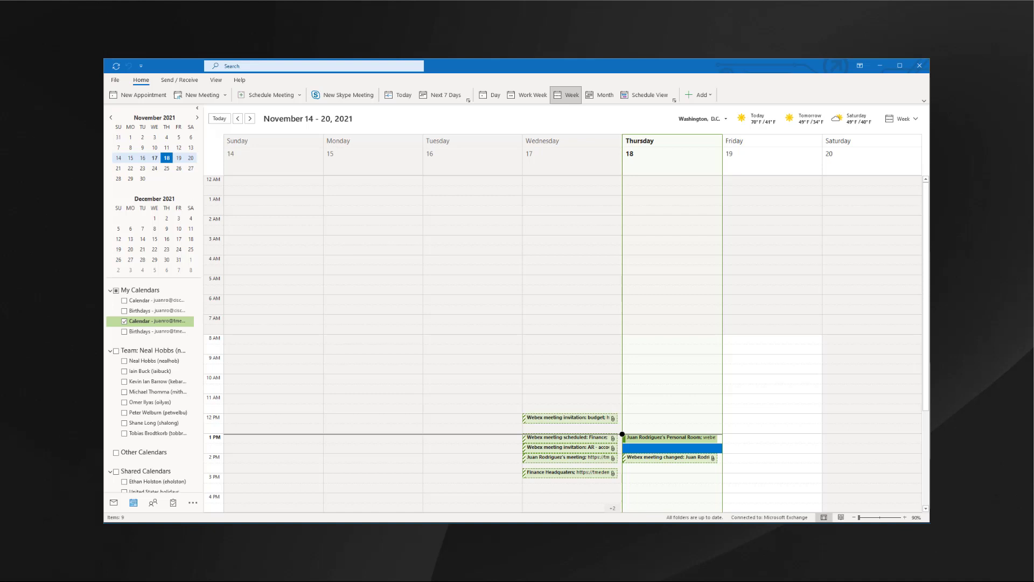
{"action": "mouse_move", "coordinate": [283, 97]}
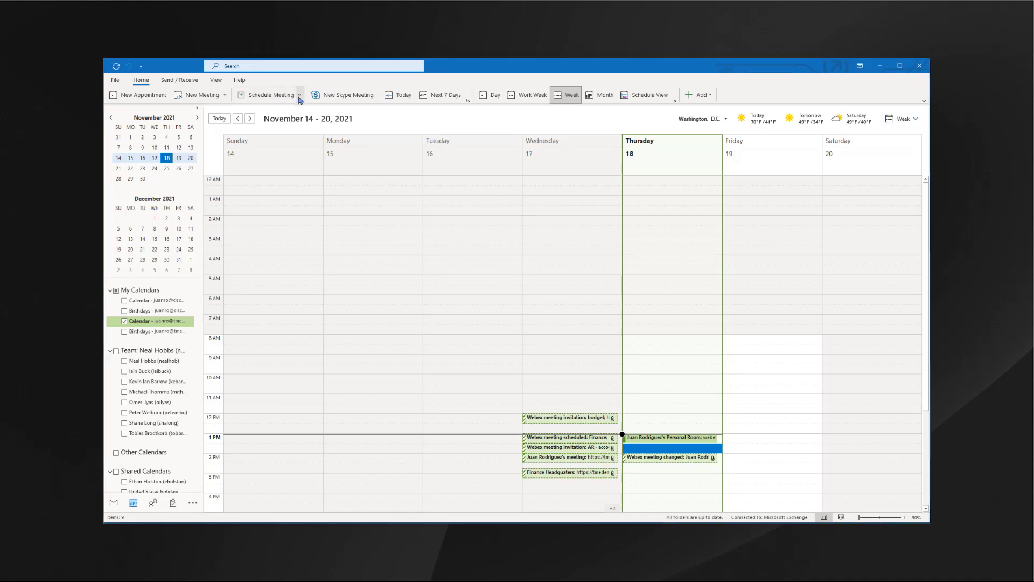
Send a Thursday 2:30 PM Personal Room invite with one attendee and Webex location.
{"action": "left_click", "coordinate": [299, 95]}
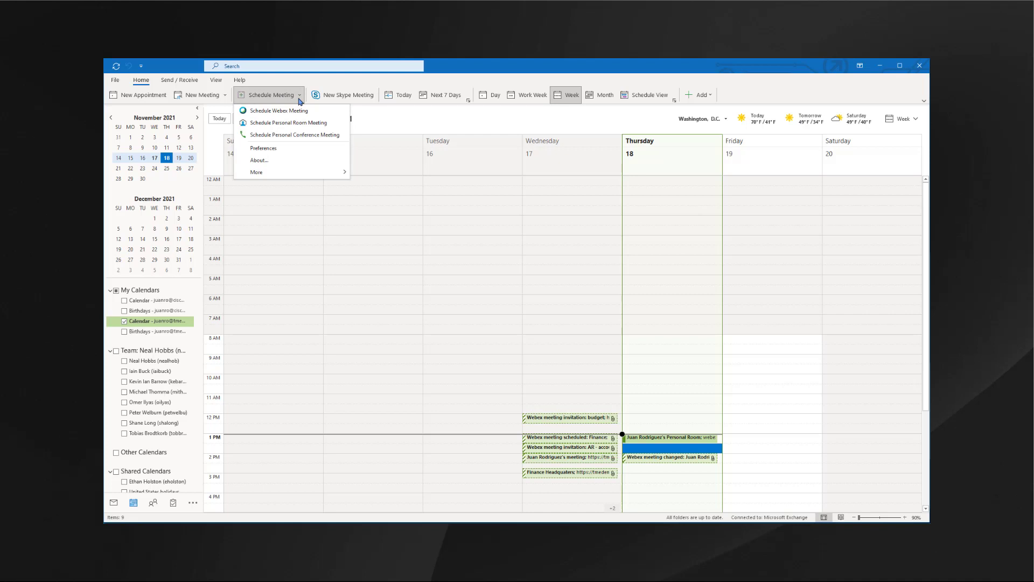
{"action": "mouse_move", "coordinate": [296, 123]}
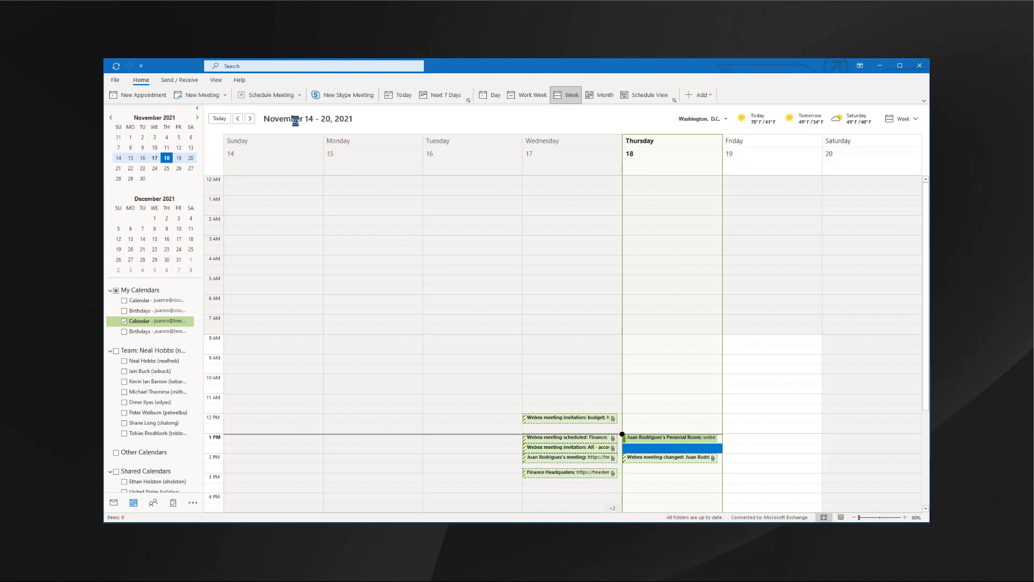
{"action": "double_click", "coordinate": [669, 437]}
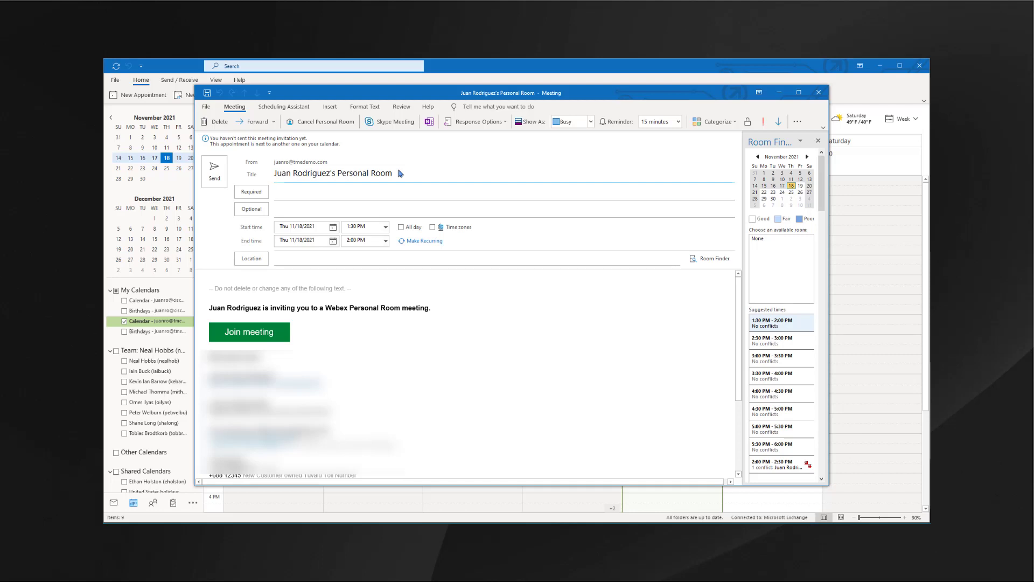
{"action": "left_click", "coordinate": [385, 226]}
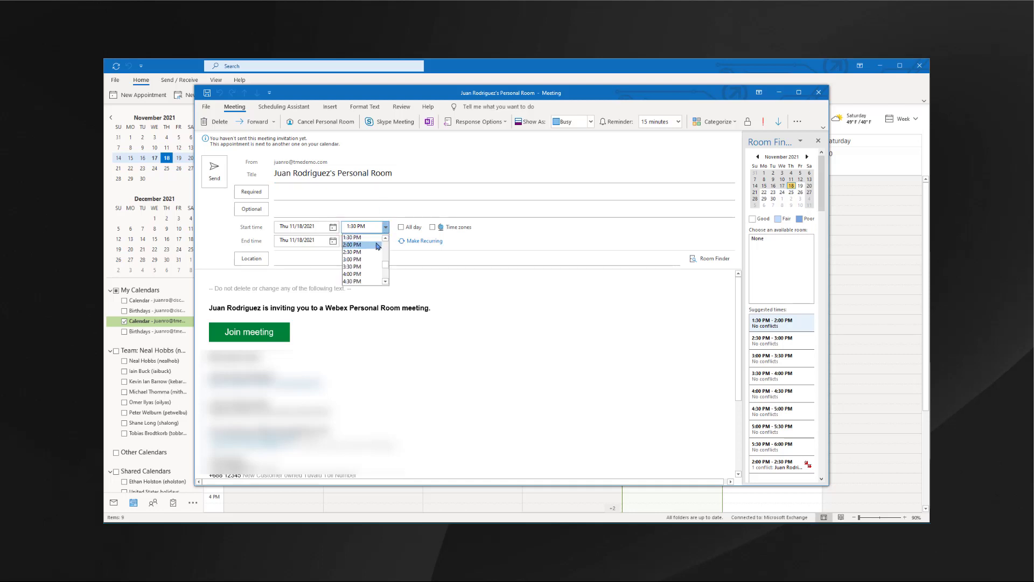
{"action": "left_click", "coordinate": [353, 252]}
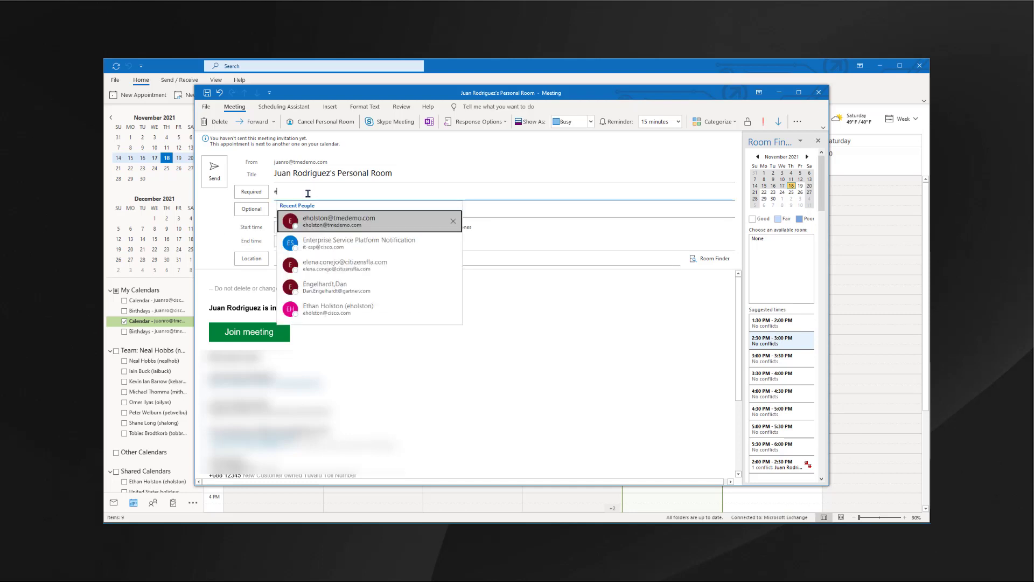
{"action": "left_click", "coordinate": [337, 309]}
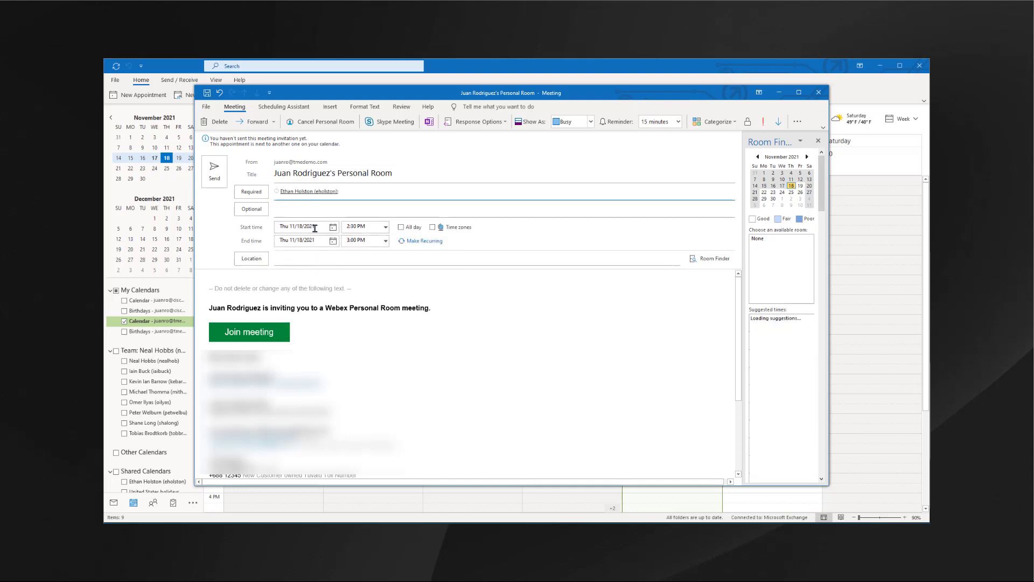
{"action": "type", "text": "Webex"}
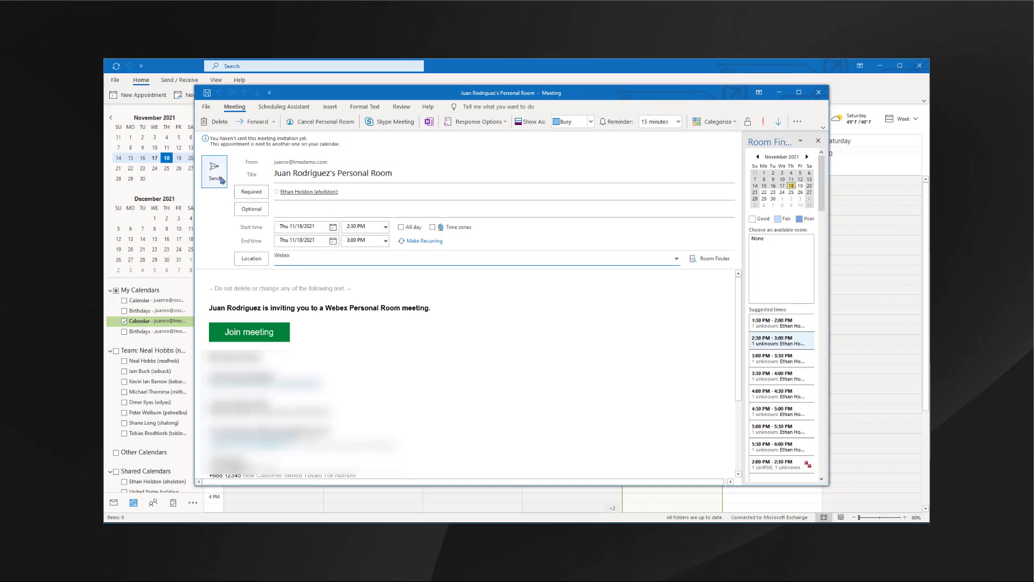
{"action": "left_click", "coordinate": [214, 171]}
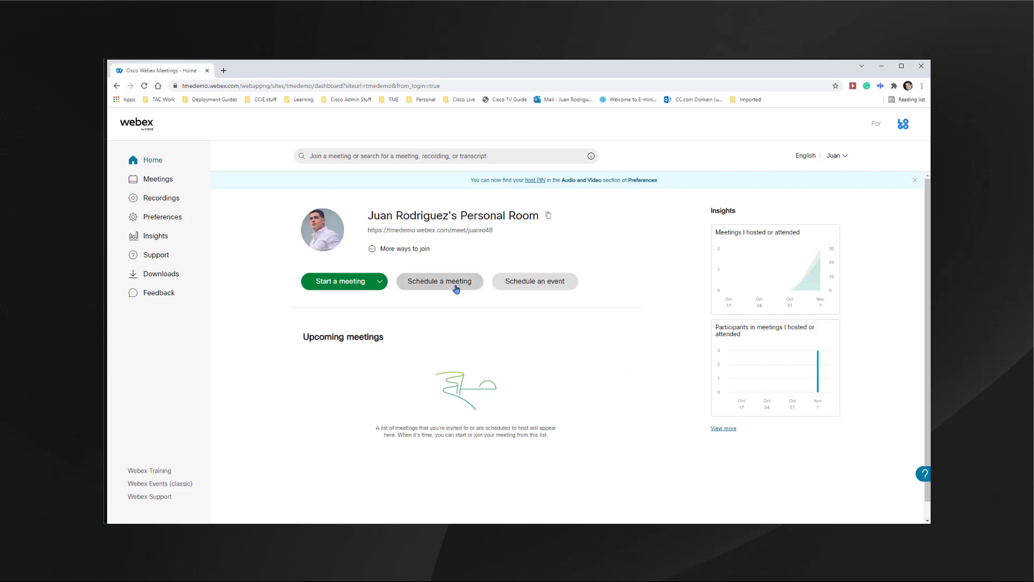
{"action": "left_click", "coordinate": [440, 281]}
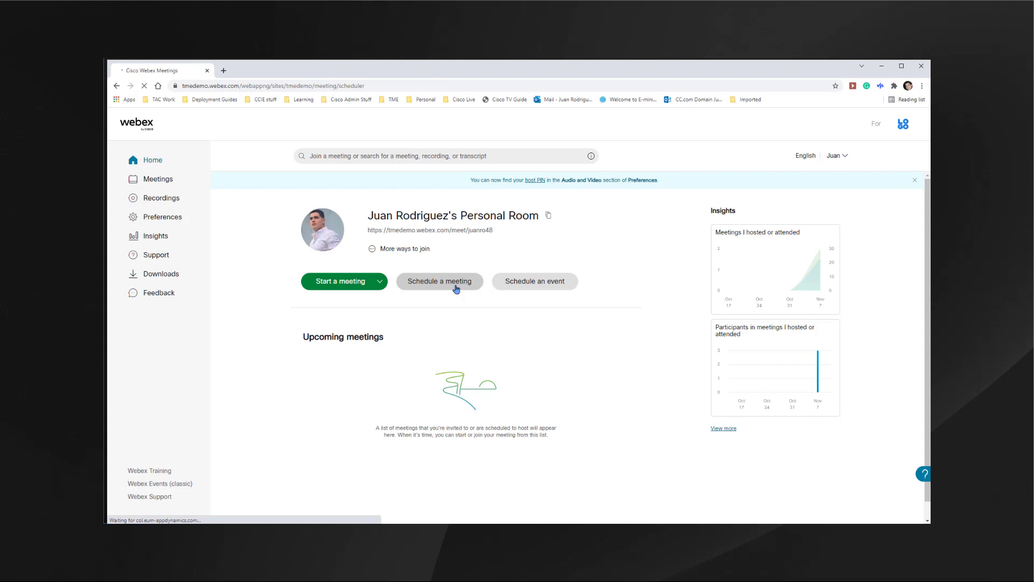
{"action": "left_click", "coordinate": [440, 281]}
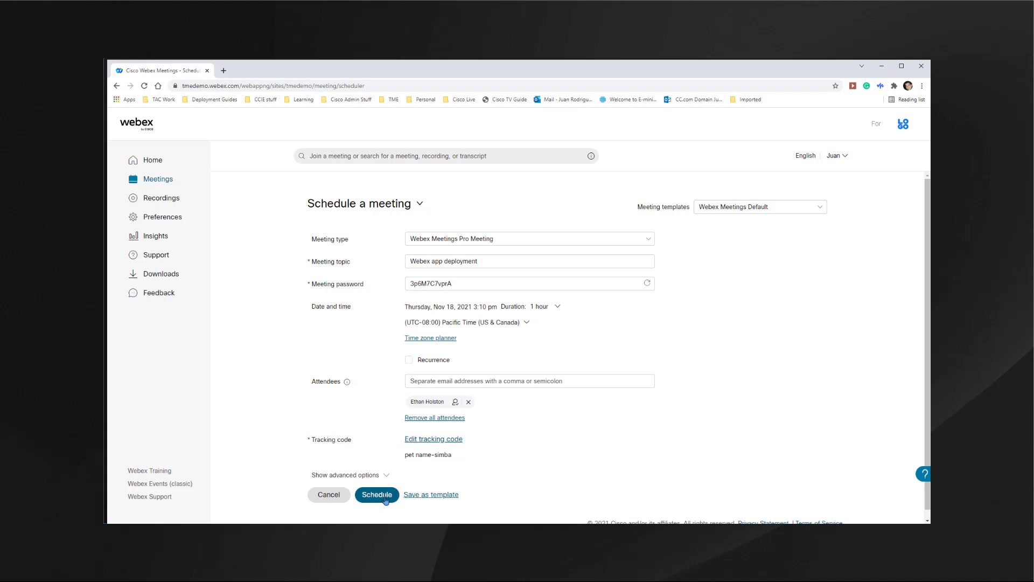
{"action": "left_click", "coordinate": [377, 494]}
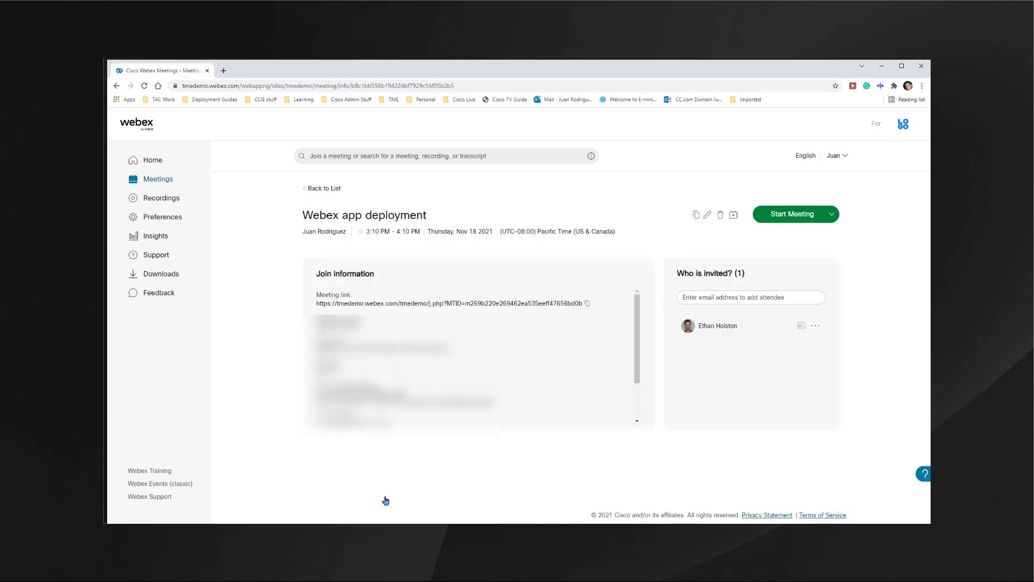
{"action": "mouse_move", "coordinate": [389, 500]}
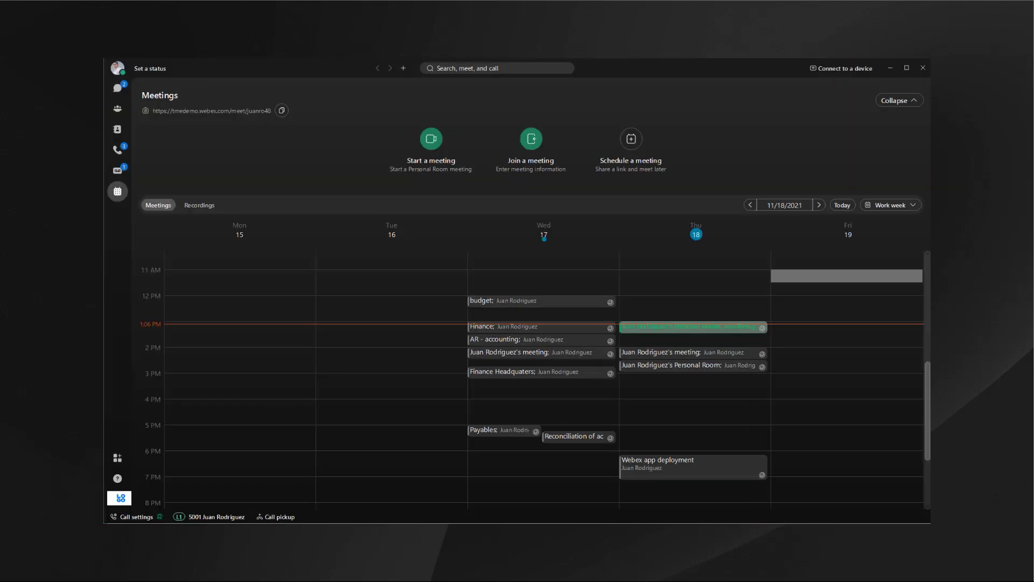
{"action": "mouse_move", "coordinate": [617, 500]}
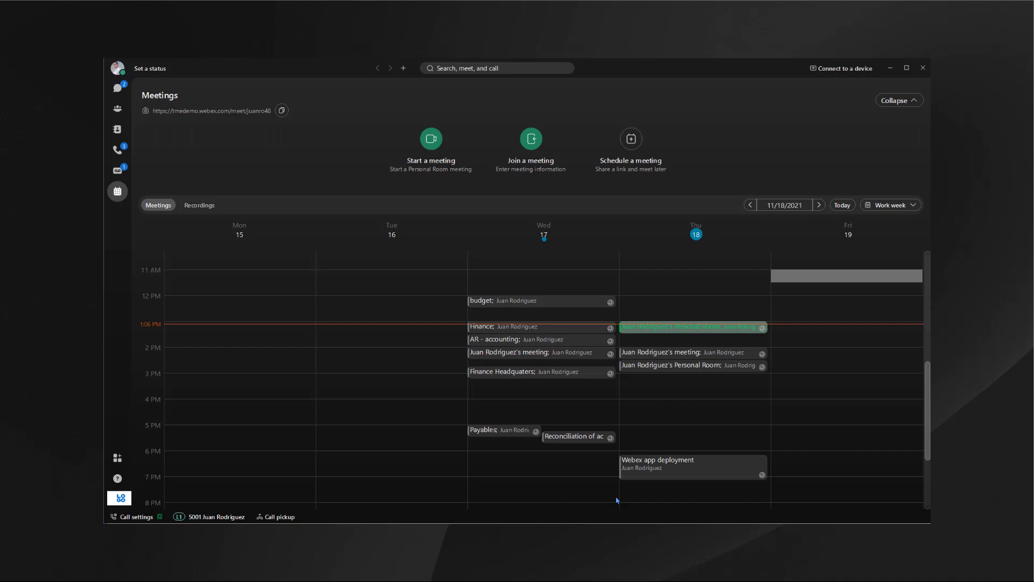
{"action": "mouse_move", "coordinate": [620, 387]}
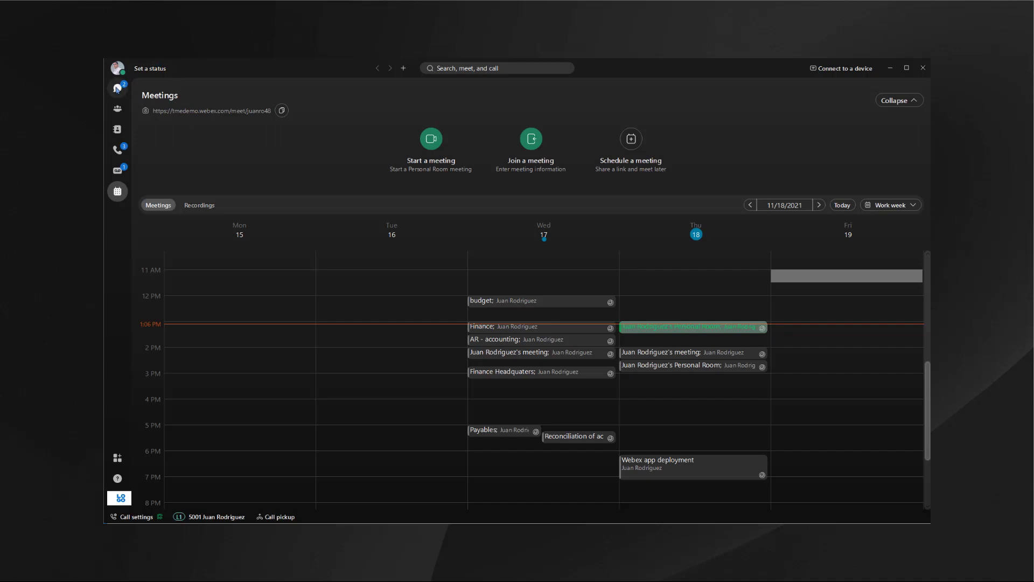
Switch to the conversations and spaces list to reach Hotel Capacity.
{"action": "left_click", "coordinate": [117, 86]}
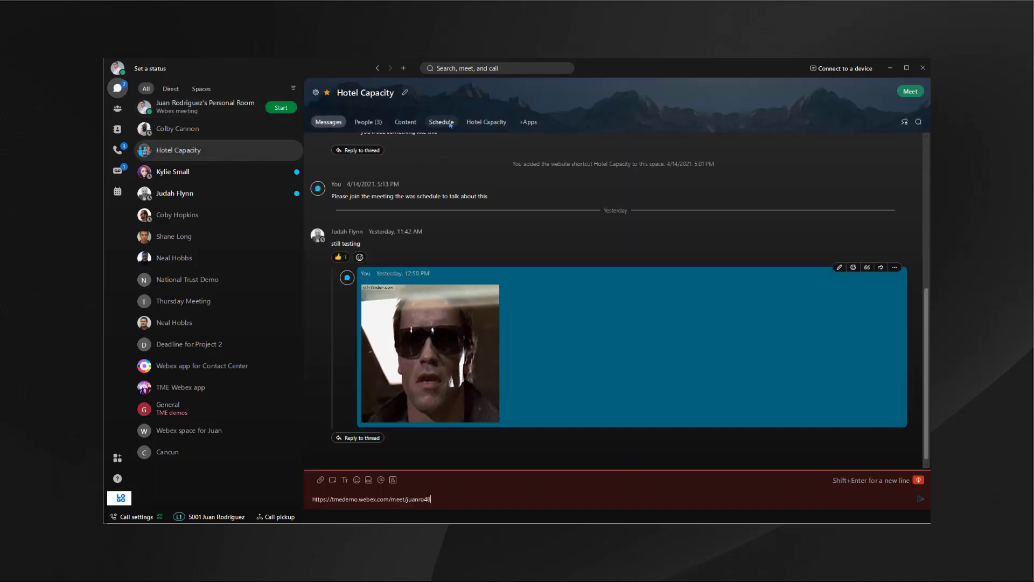
Open the Schedule tab of the Hotel Capacity space.
{"action": "left_click", "coordinate": [441, 122]}
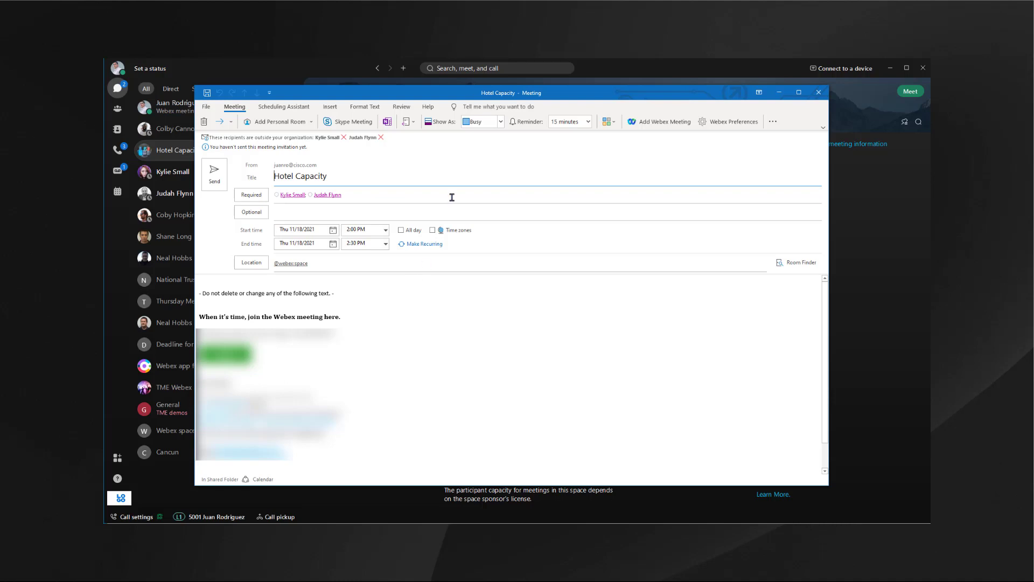
{"action": "mouse_move", "coordinate": [516, 101]}
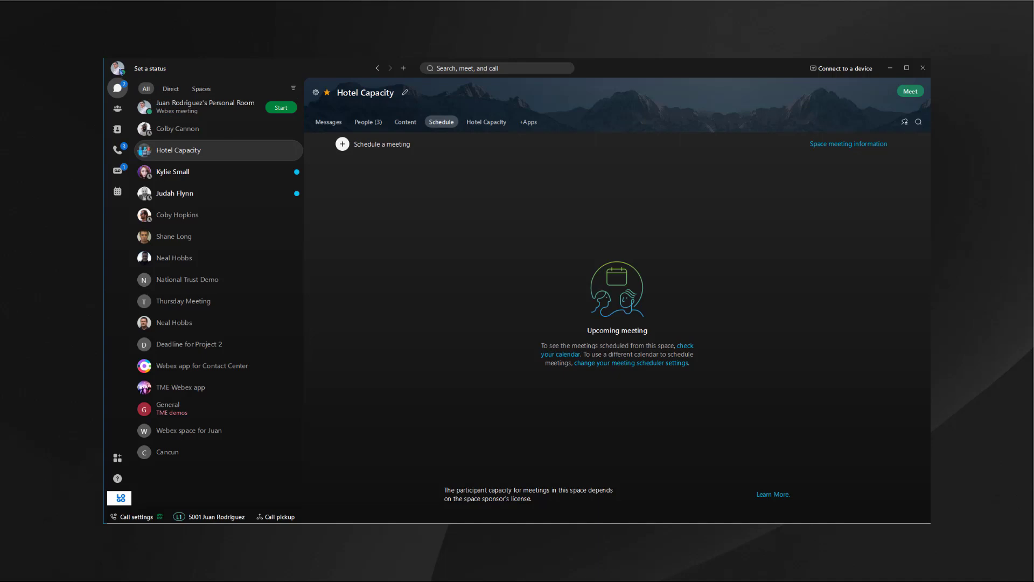
{"action": "mouse_move", "coordinate": [207, 260]}
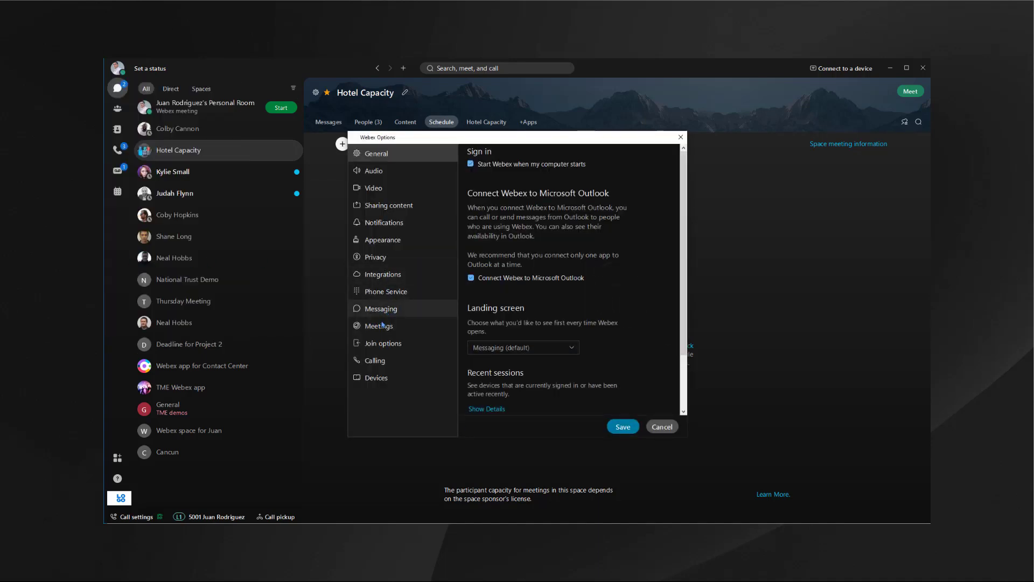
Open the Meetings settings to pick the scheduler.
{"action": "left_click", "coordinate": [379, 325]}
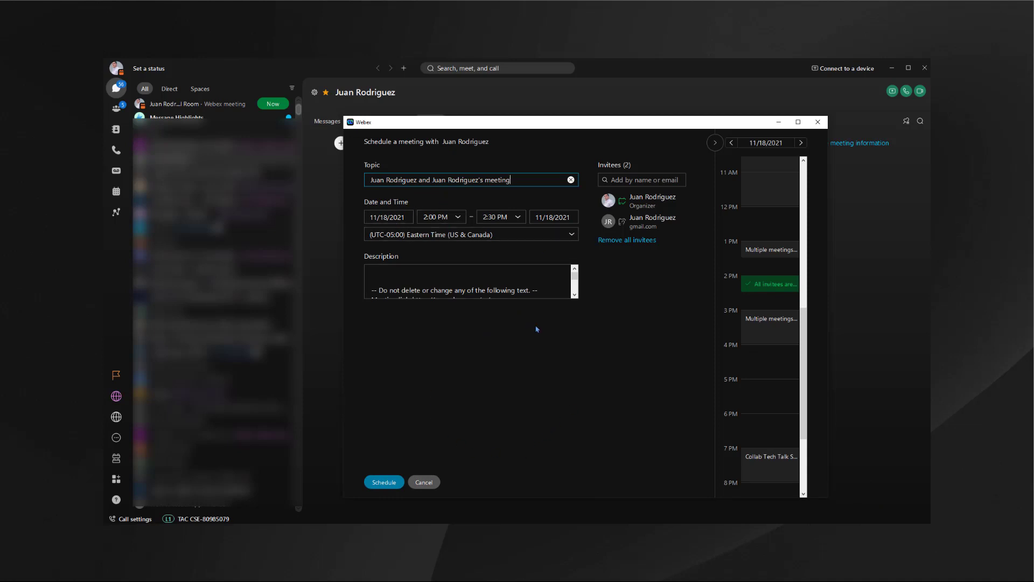
{"action": "mouse_move", "coordinate": [783, 319]}
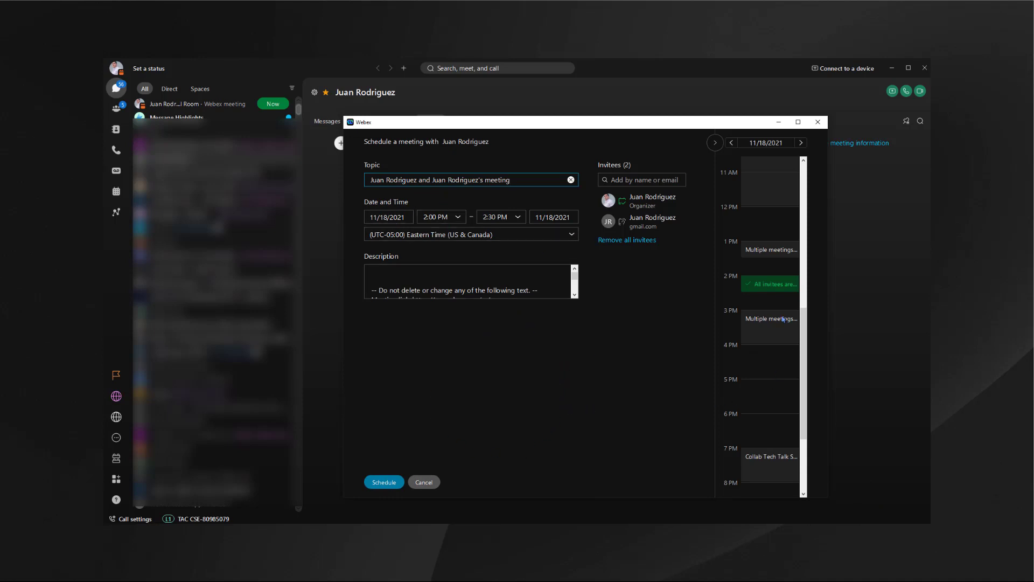
{"action": "mouse_move", "coordinate": [593, 416]}
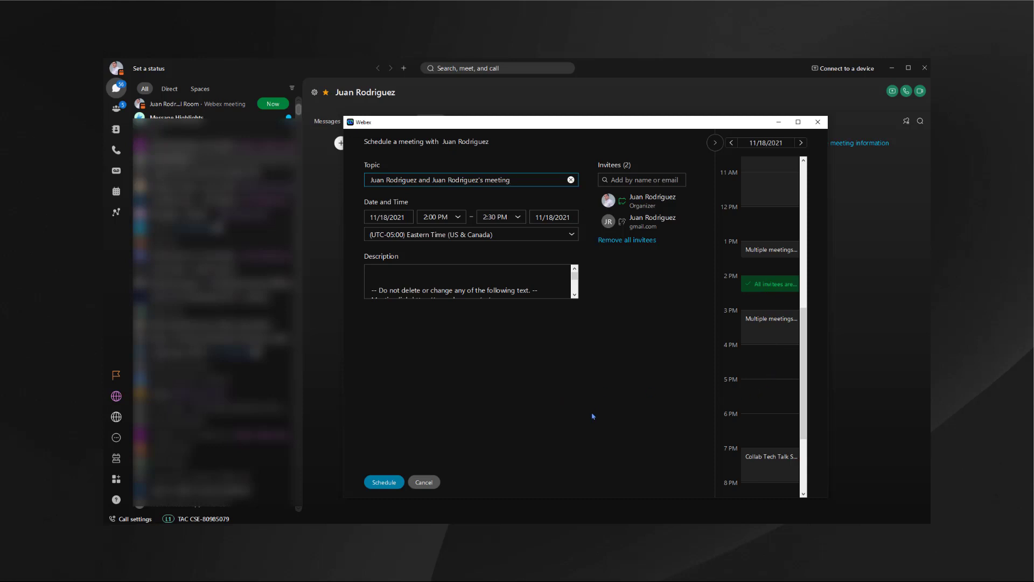